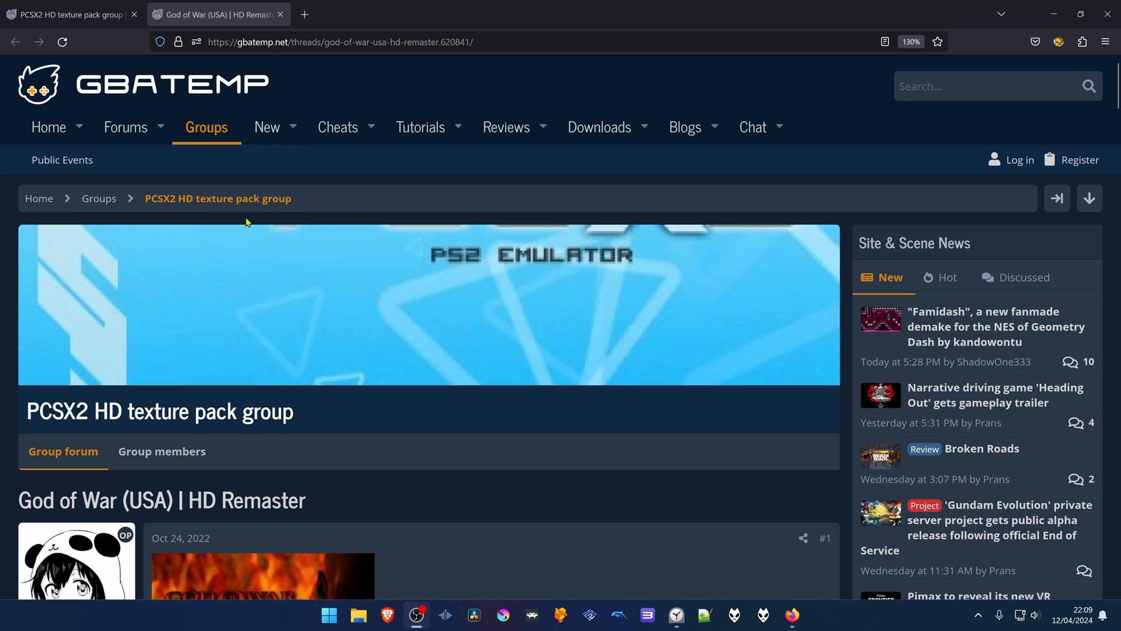
Scroll the God of War HD Remaster thread down to its Install steps and MediaFire link.
{"action": "scroll", "scroll_direction": "down", "scroll_amount": 3}
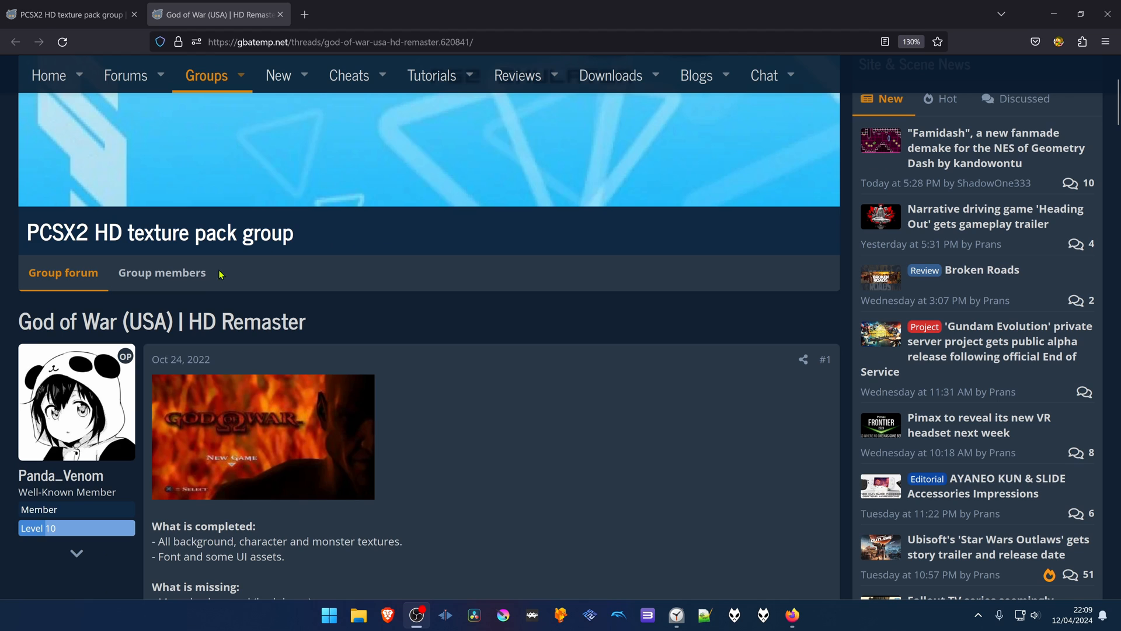
{"action": "mouse_move", "coordinate": [97, 347]}
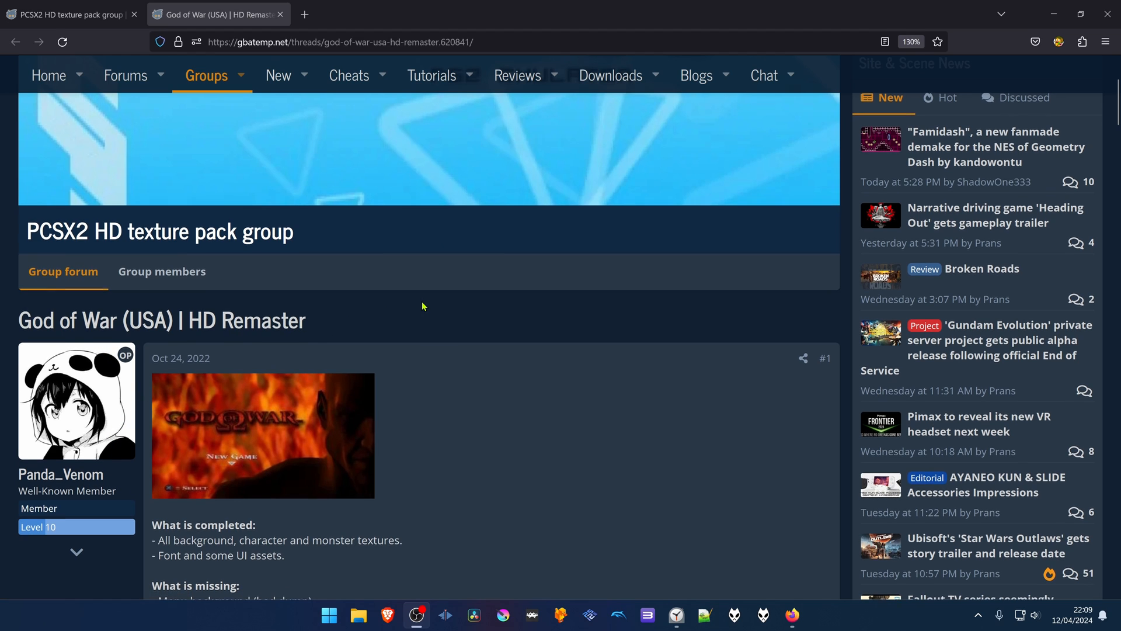
{"action": "scroll", "scroll_direction": "down", "scroll_amount": 3}
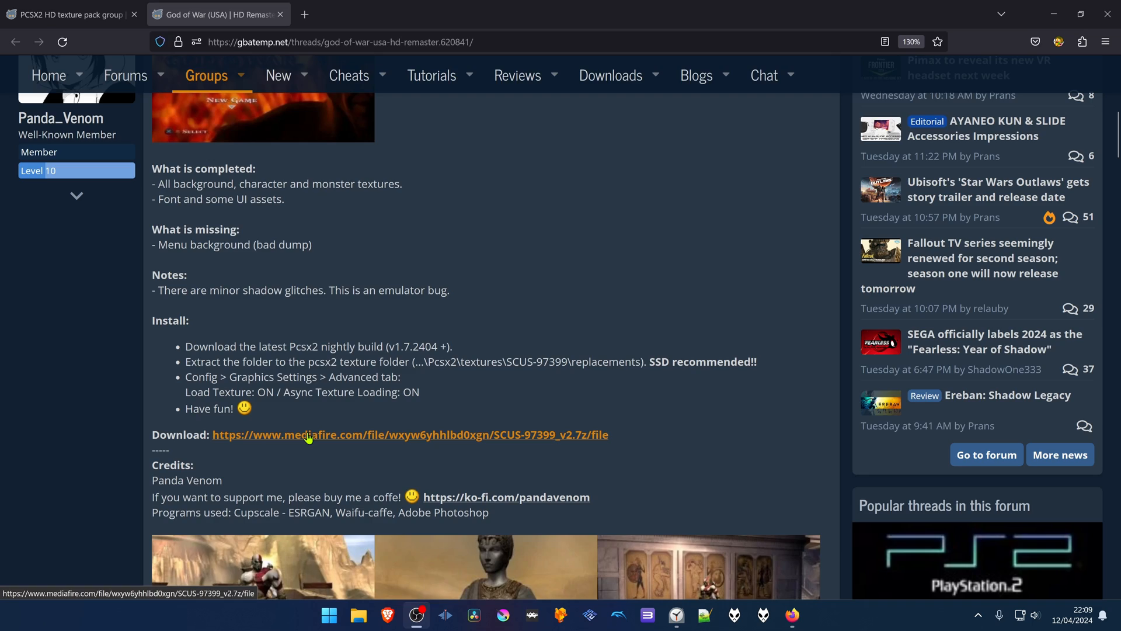
Download the SCUS-97399_v2.7z archive from MediaFire and save it to the computer.
{"action": "left_click", "coordinate": [410, 434]}
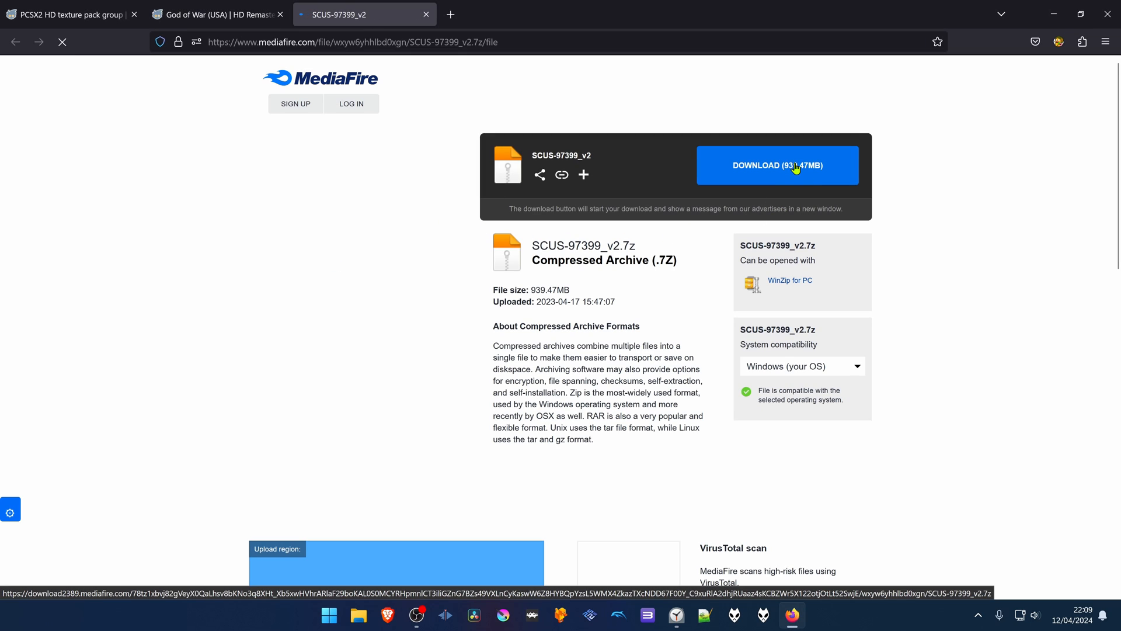
{"action": "left_click", "coordinate": [777, 165]}
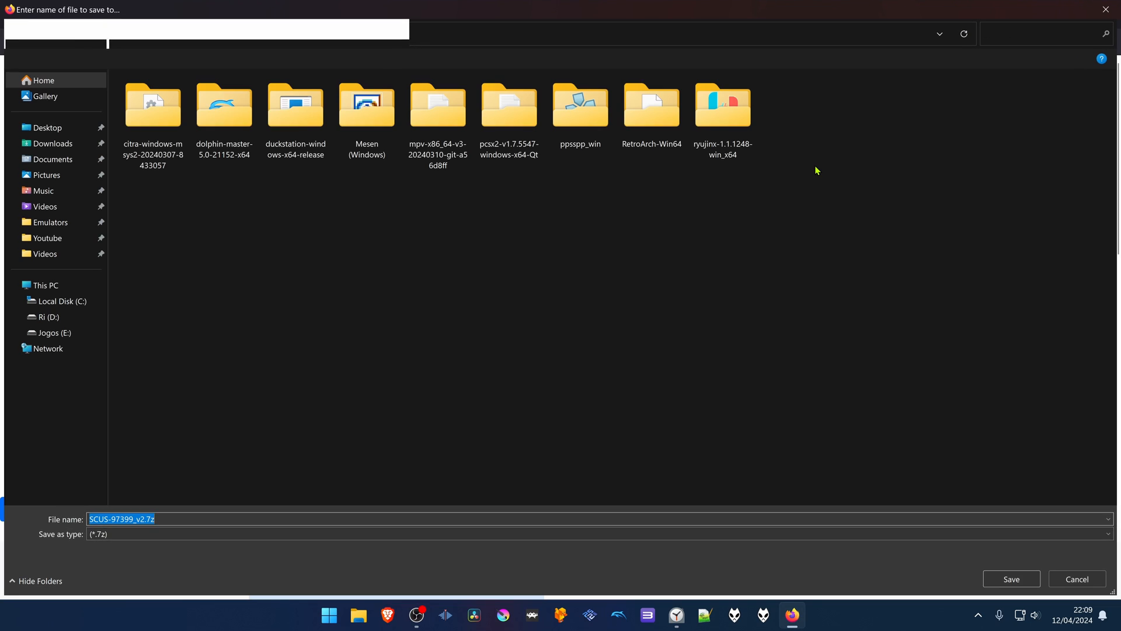
{"action": "left_click", "coordinate": [1009, 578]}
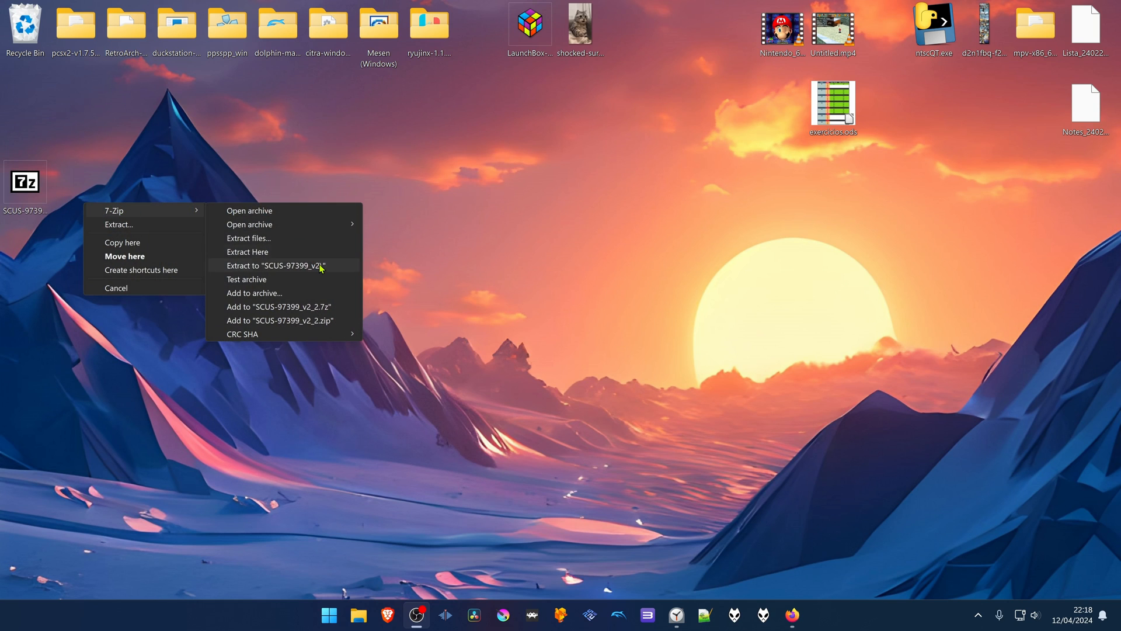
Extract the archive to a SCUS-97399_v2 folder and copy its SCUS-97399 folder.
{"action": "left_click", "coordinate": [273, 265]}
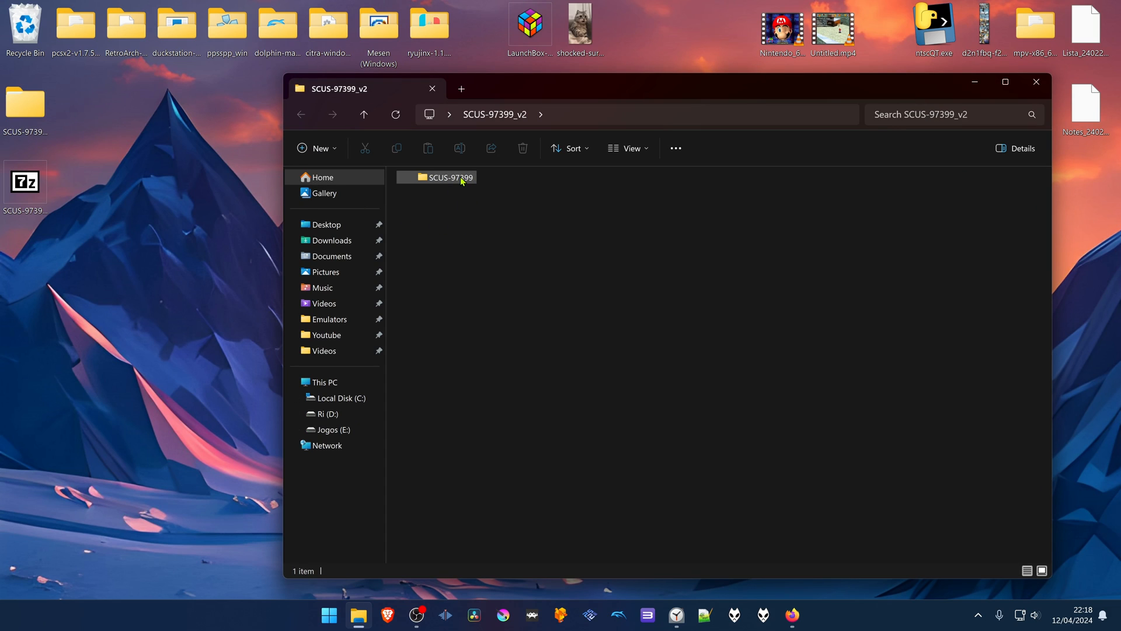
{"action": "right_click", "coordinate": [449, 177]}
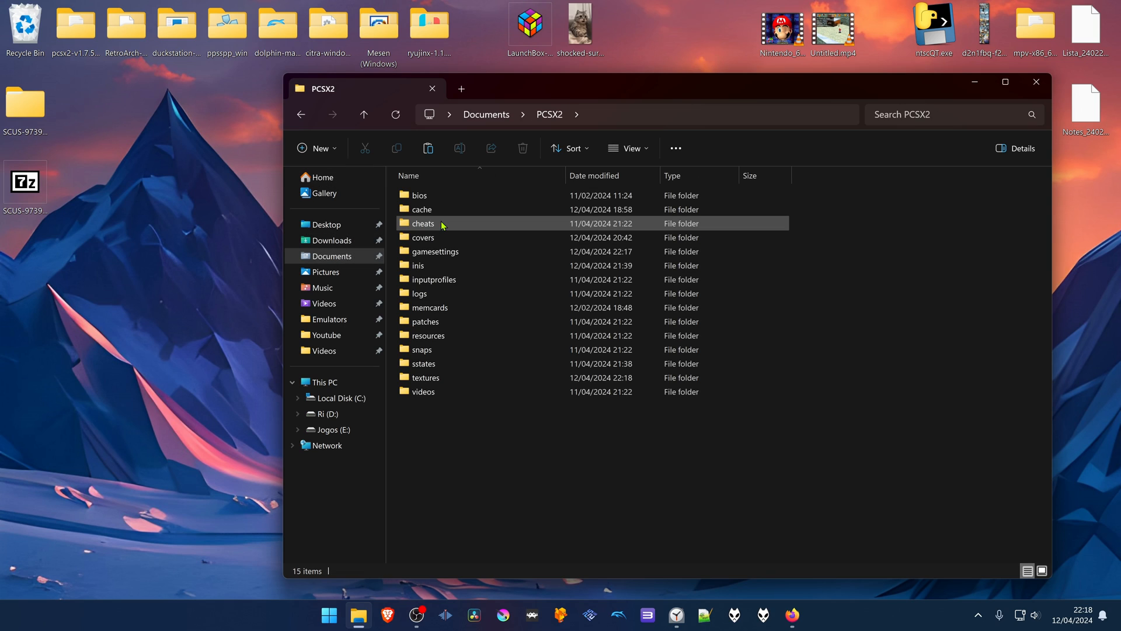
Paste the SCUS-97399 folder into PCSX2's textures folder and return to Documents.
{"action": "double_click", "coordinate": [425, 378]}
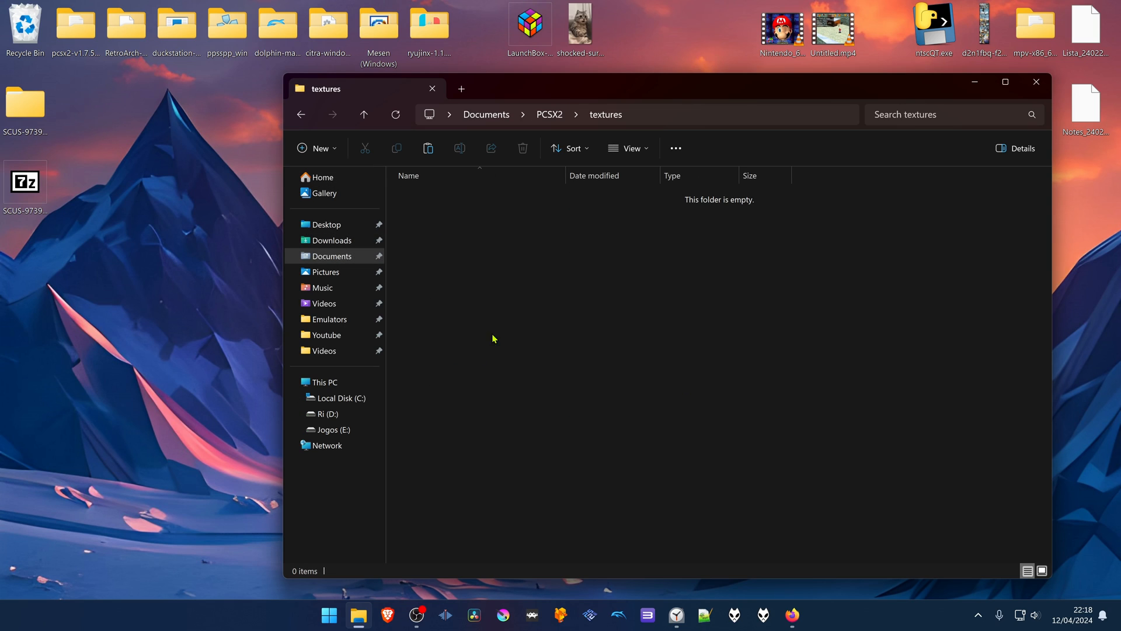
{"action": "right_click", "coordinate": [518, 328]}
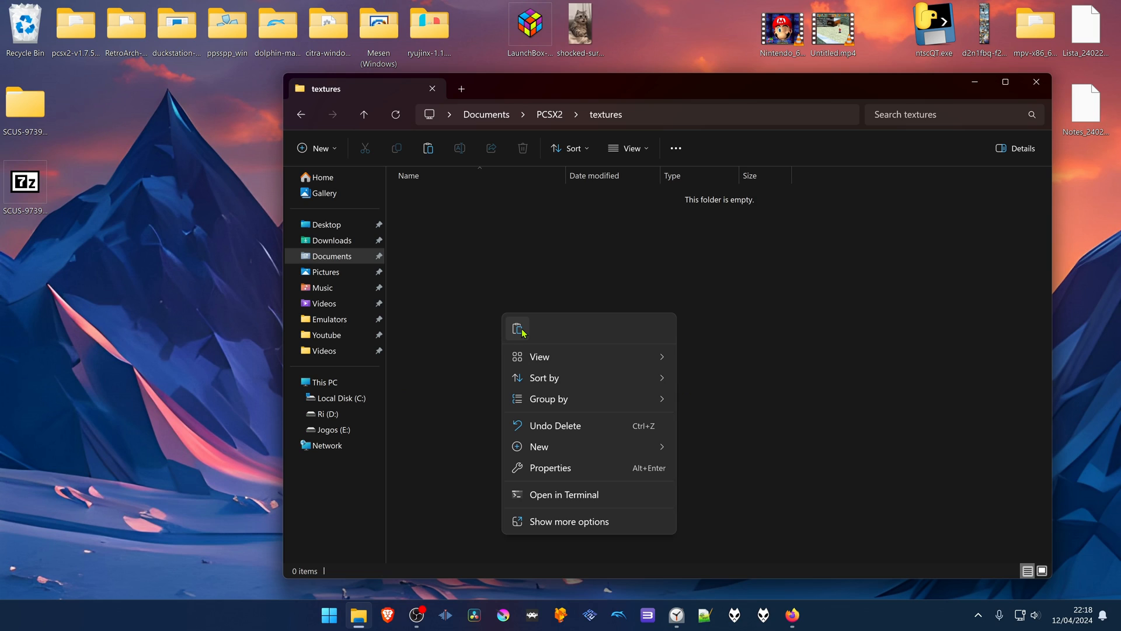
{"action": "left_click", "coordinate": [555, 425]}
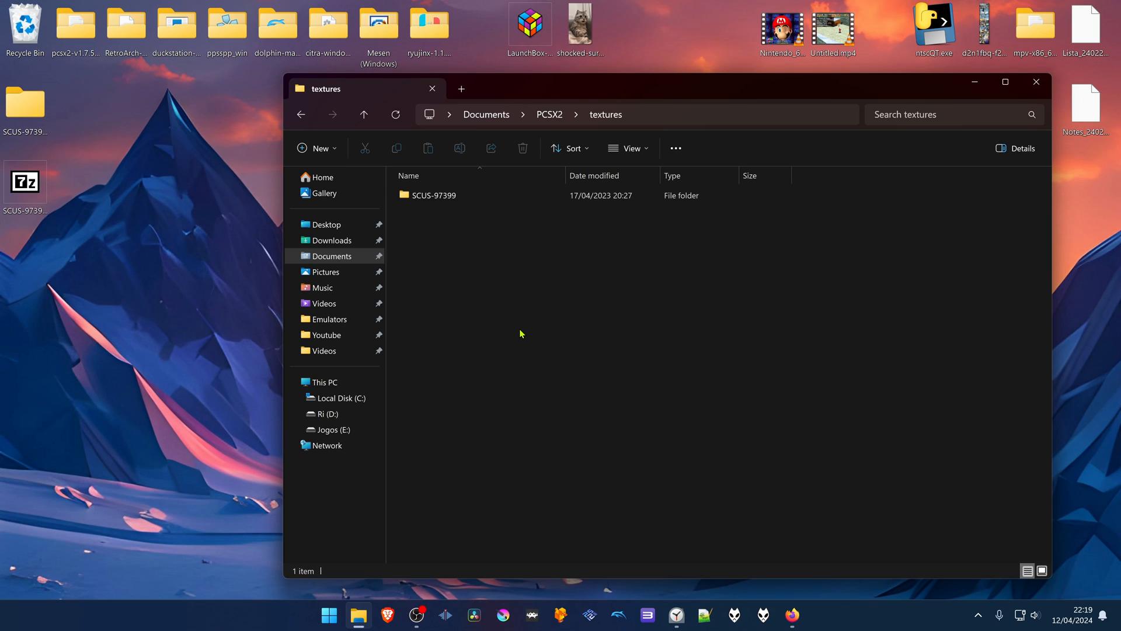
{"action": "left_click", "coordinate": [300, 114]}
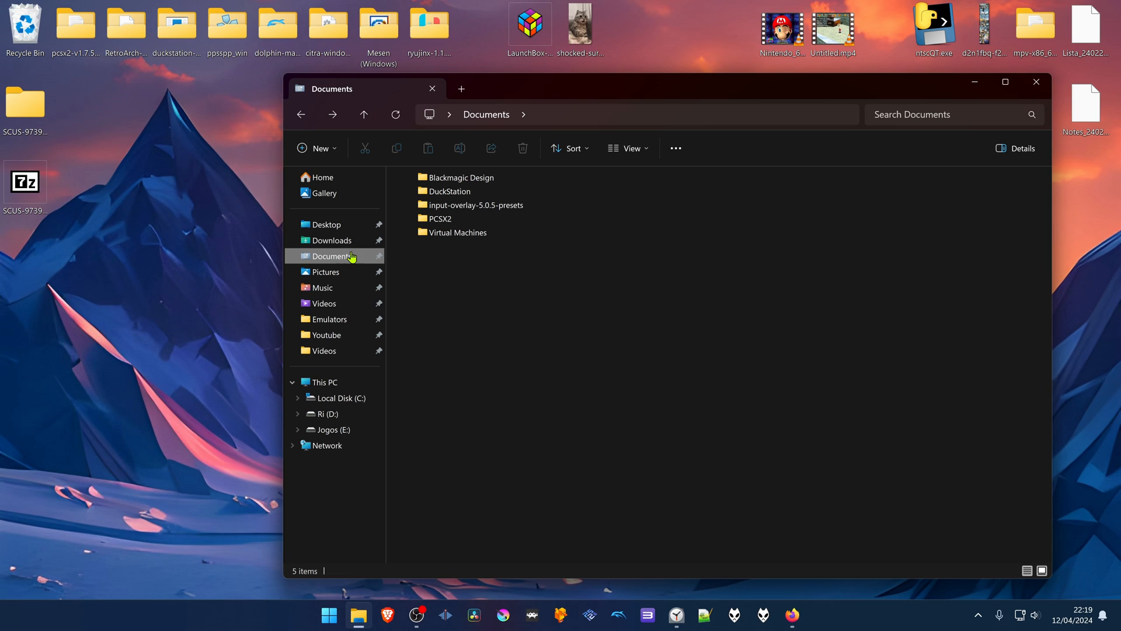
Launch pcsx2-qt.exe from the emulator's program folder.
{"action": "double_click", "coordinate": [440, 218]}
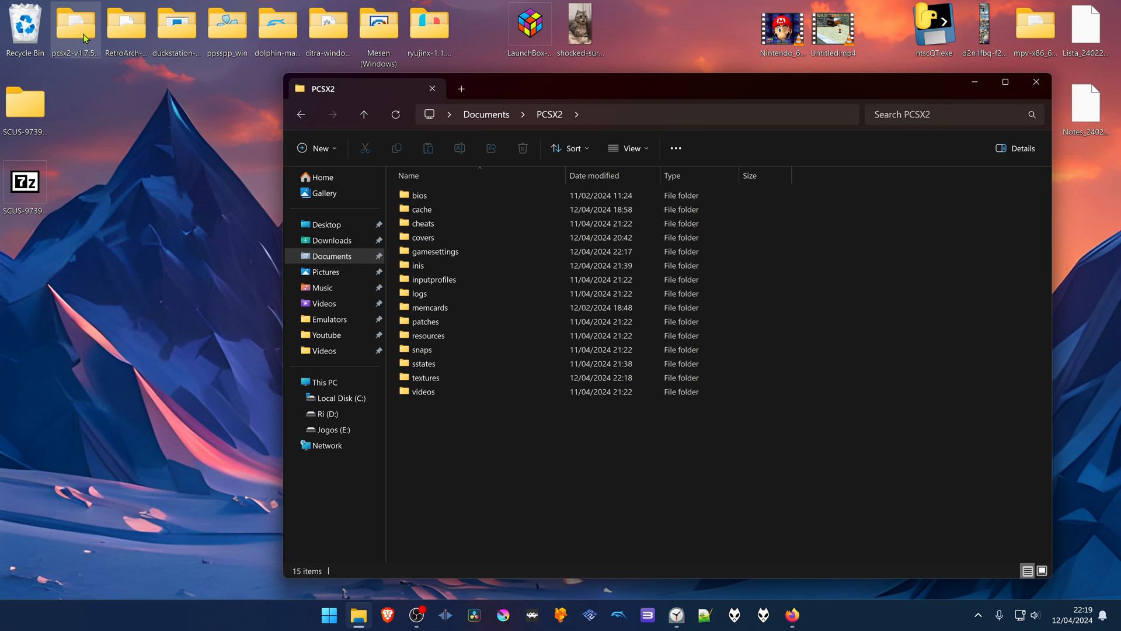
{"action": "double_click", "coordinate": [75, 23]}
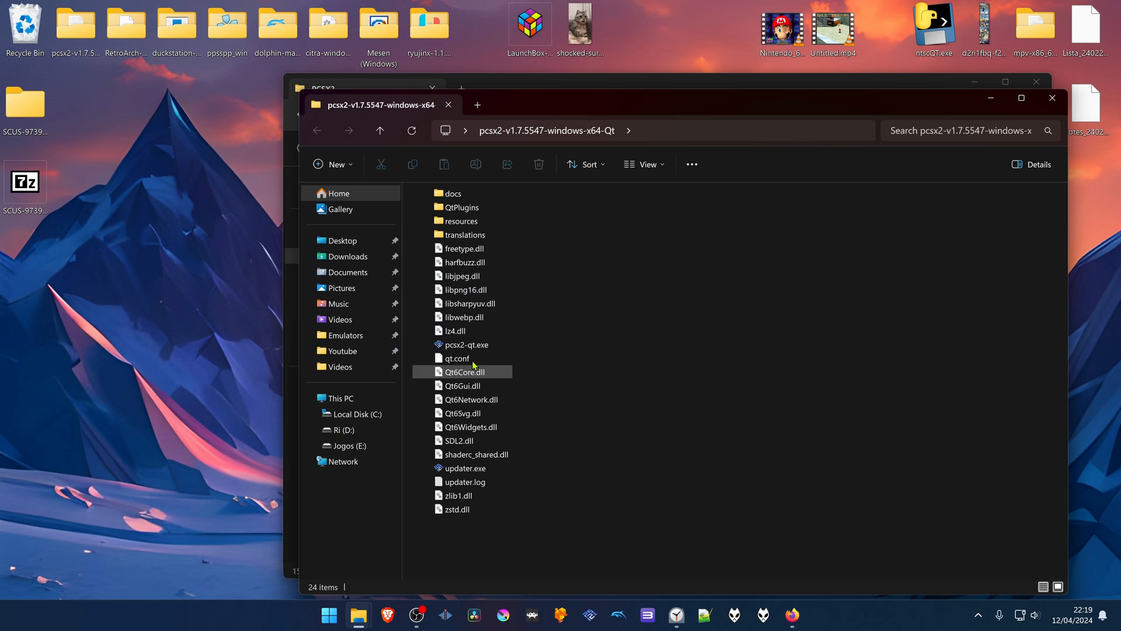
{"action": "left_click", "coordinate": [466, 343]}
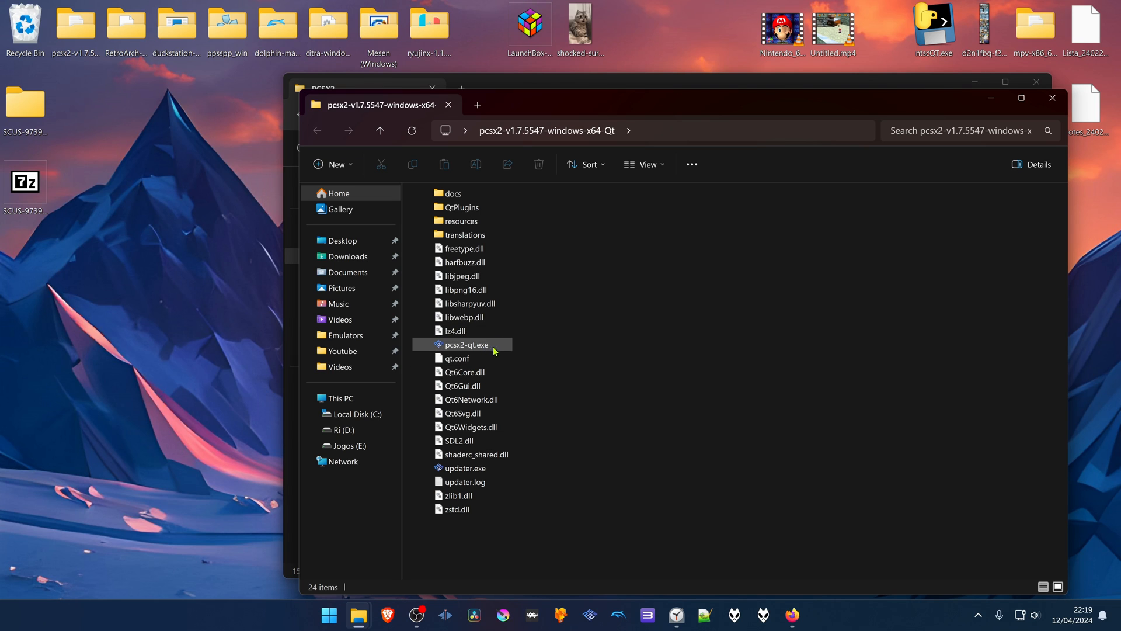
{"action": "left_click", "coordinate": [466, 343]}
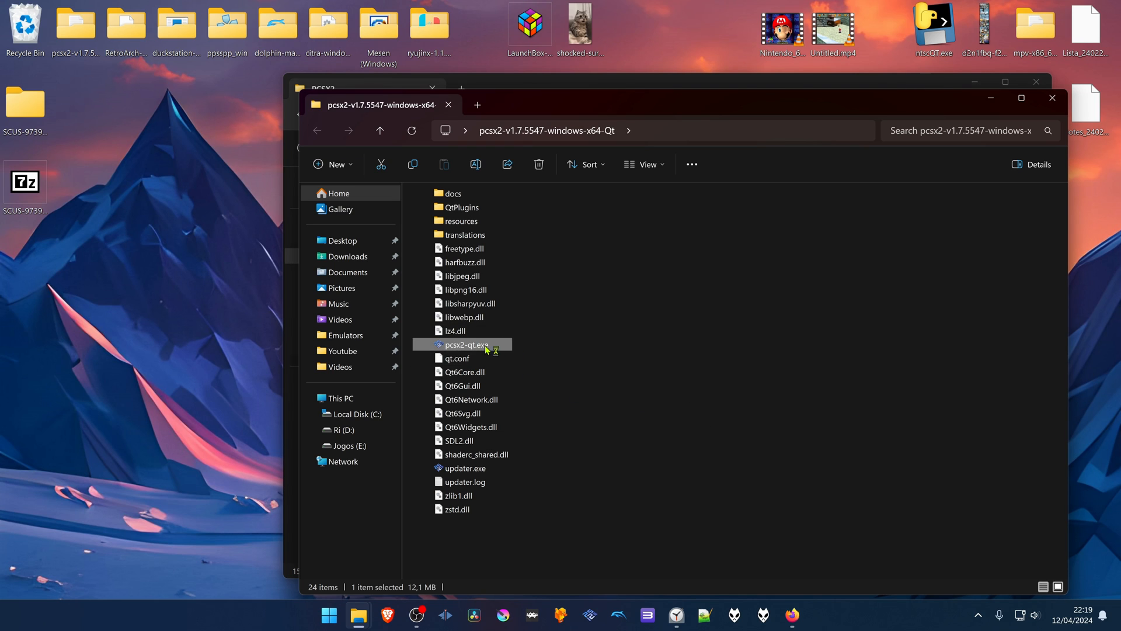
{"action": "double_click", "coordinate": [464, 344]}
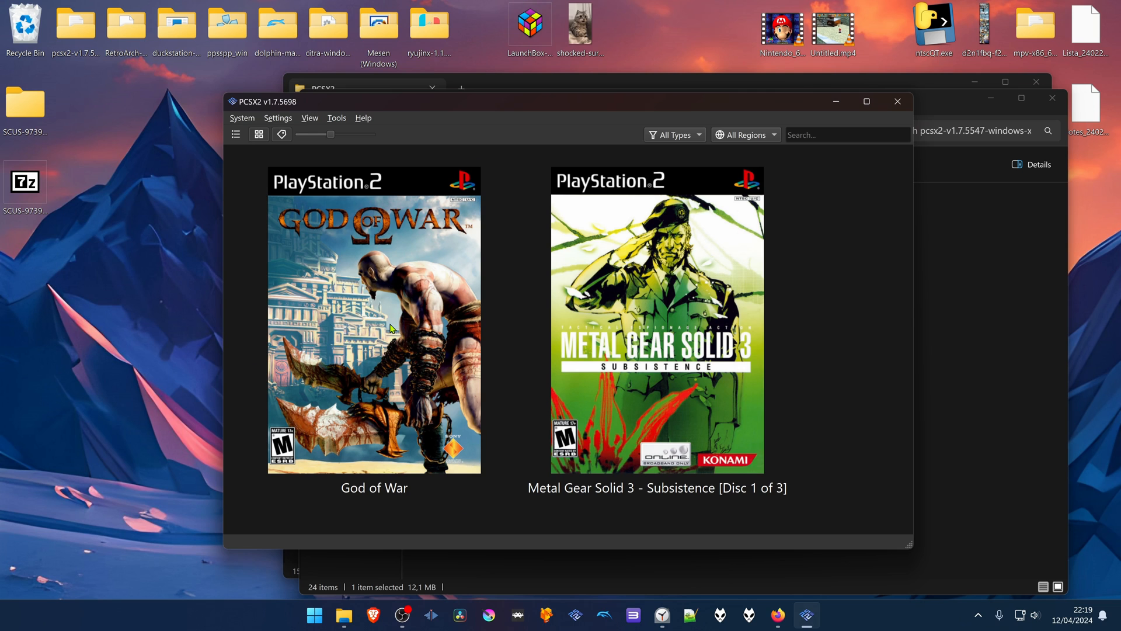
Bring up God of War's per-game properties from the game list.
{"action": "right_click", "coordinate": [390, 327]}
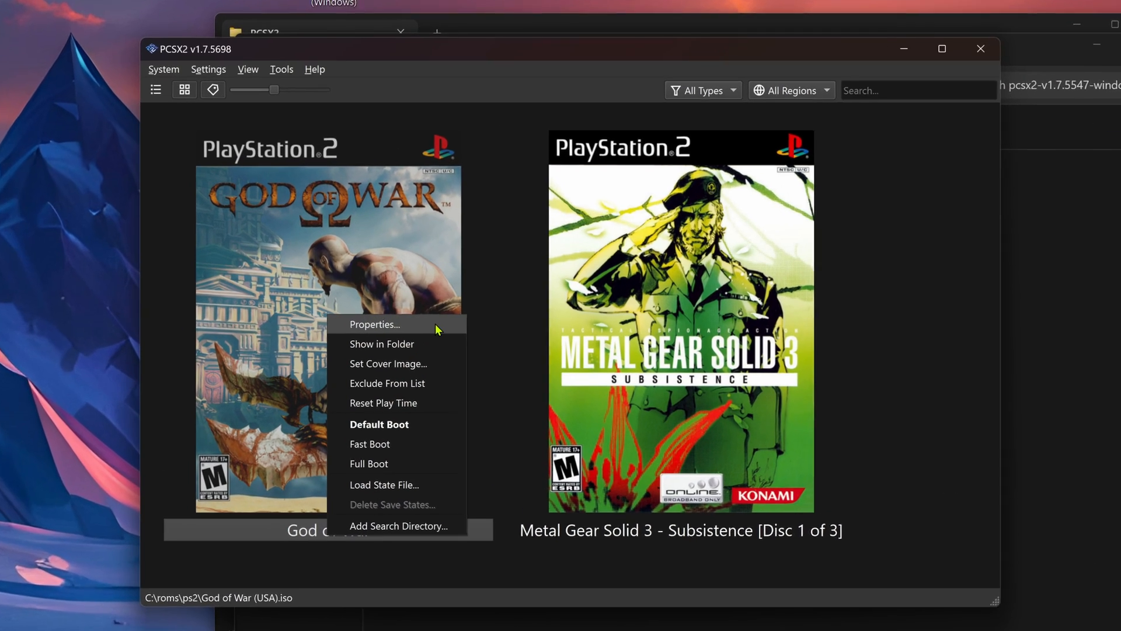
{"action": "left_click", "coordinate": [372, 324]}
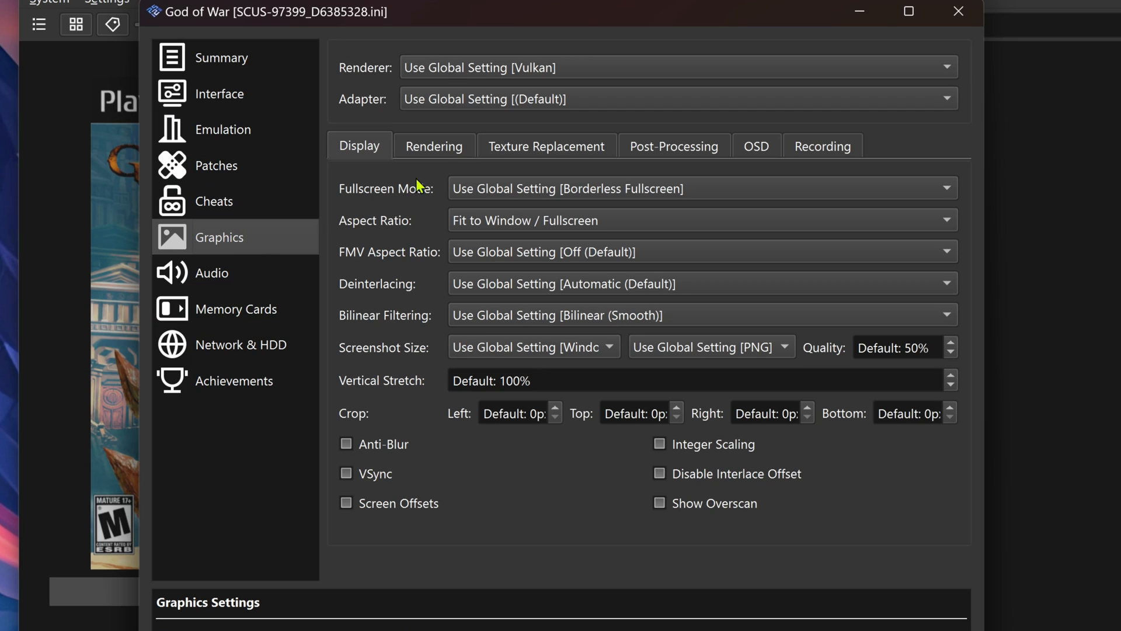
Set God of War's internal resolution to 6x Native (~2160p/4K) in Rendering settings.
{"action": "left_click", "coordinate": [433, 146]}
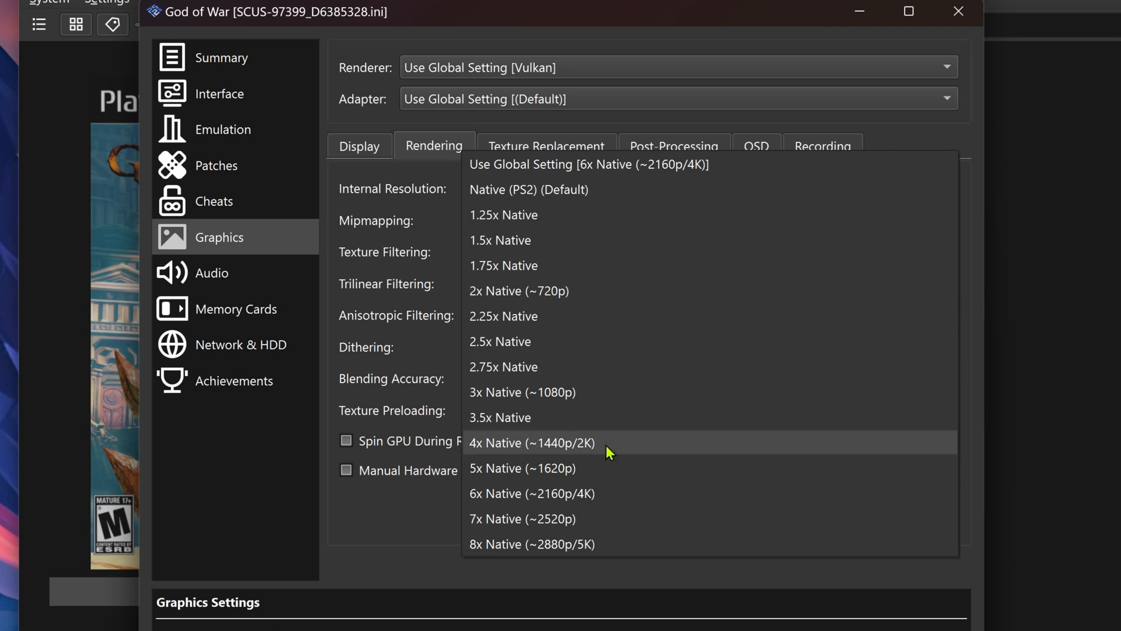
{"action": "left_click", "coordinate": [530, 493]}
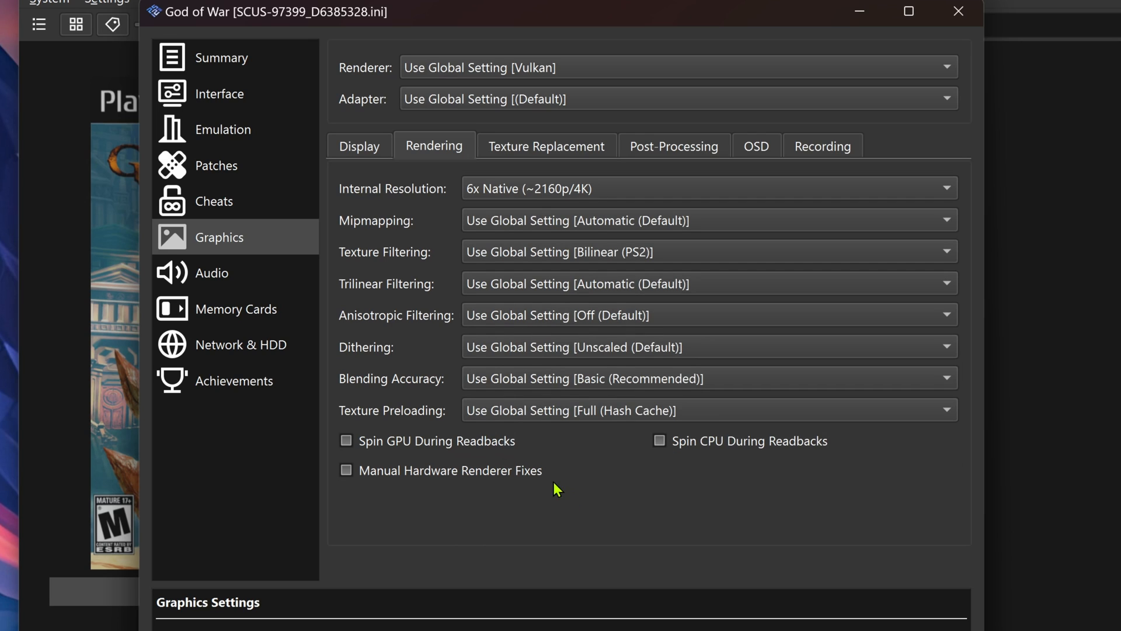
{"action": "mouse_move", "coordinate": [585, 163]}
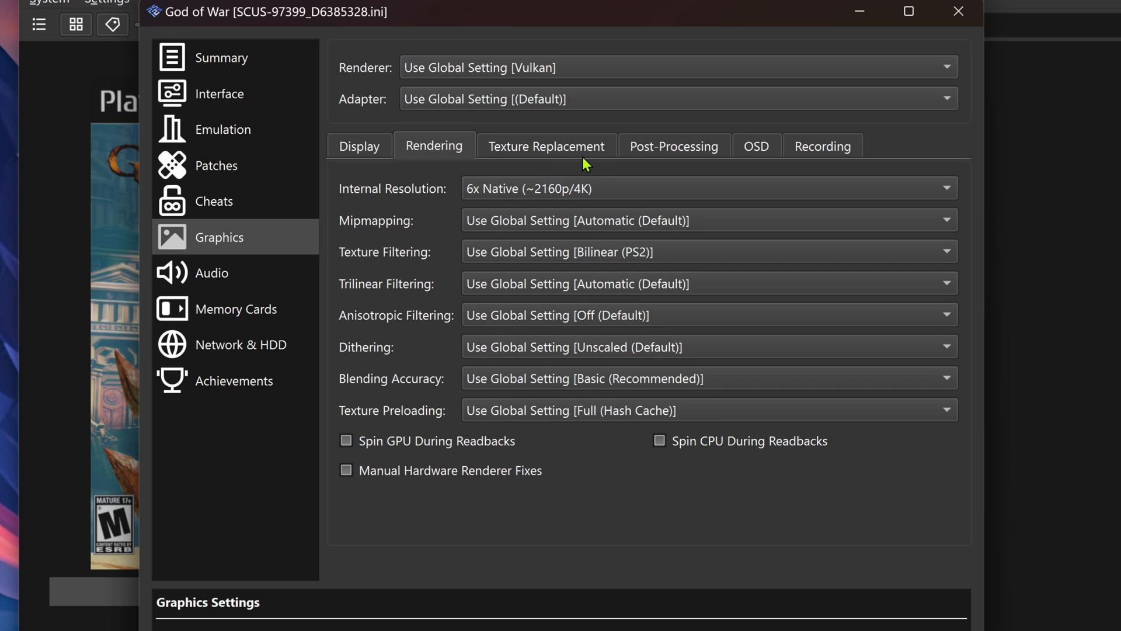
Enable Load Textures and Asynchronous Texture Loading for God of War, then boot the game.
{"action": "left_click", "coordinate": [545, 146]}
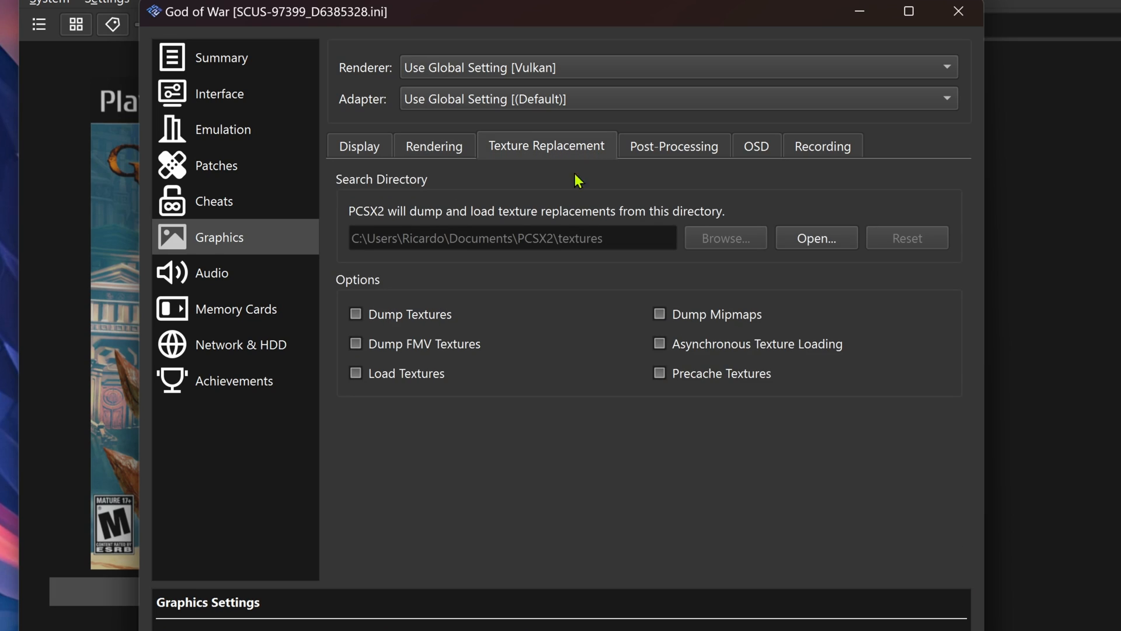
{"action": "left_click", "coordinate": [355, 372]}
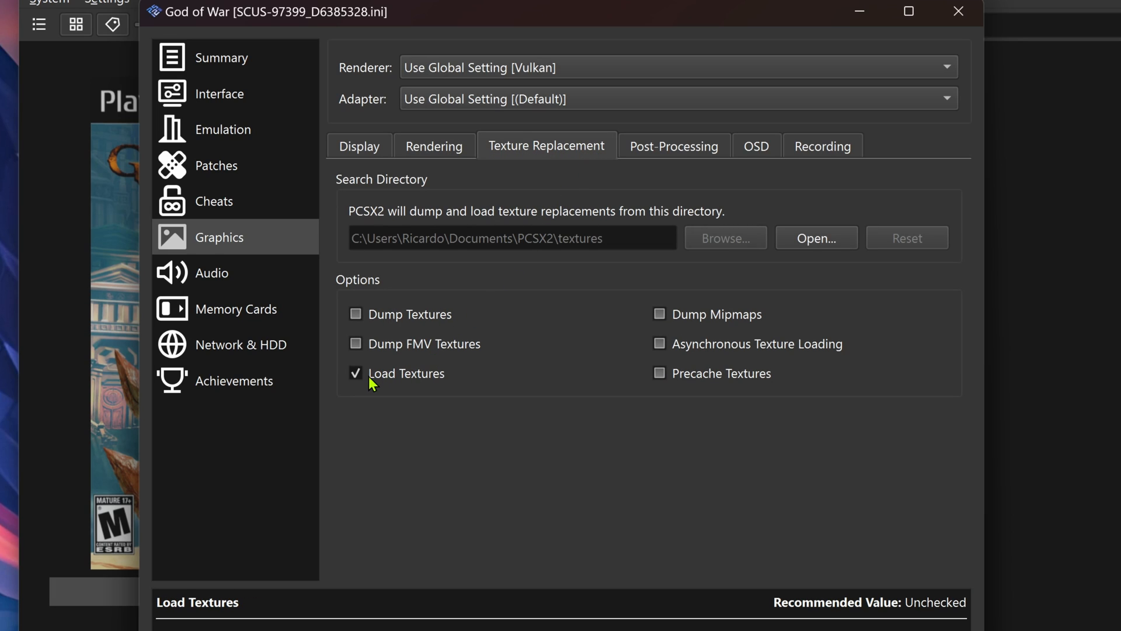
{"action": "mouse_move", "coordinate": [683, 357]}
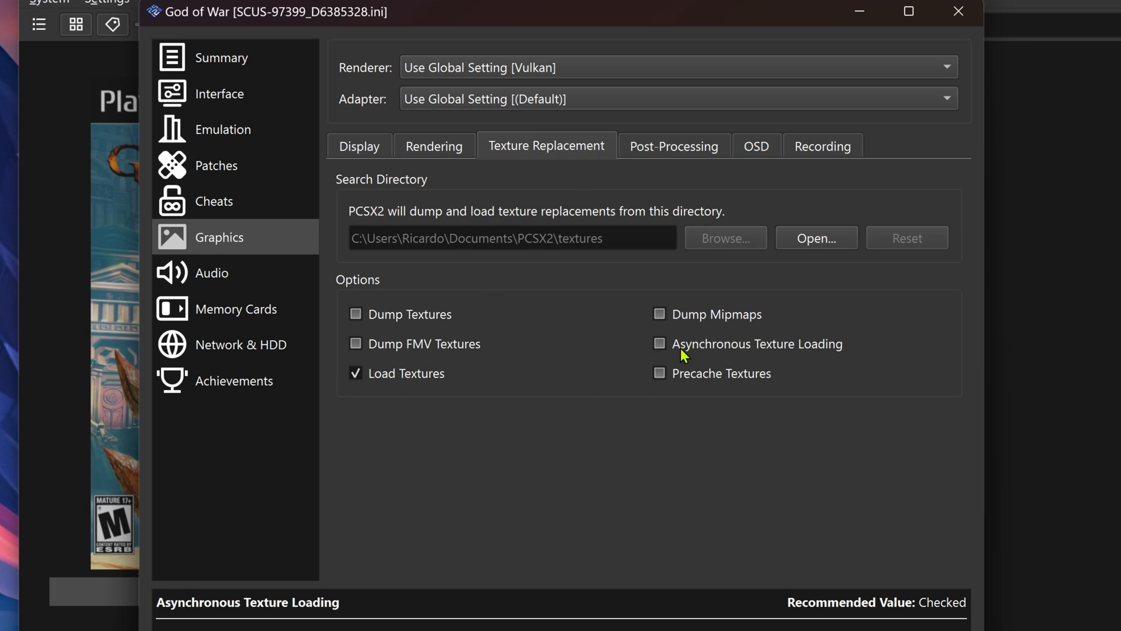
{"action": "left_click", "coordinate": [658, 344]}
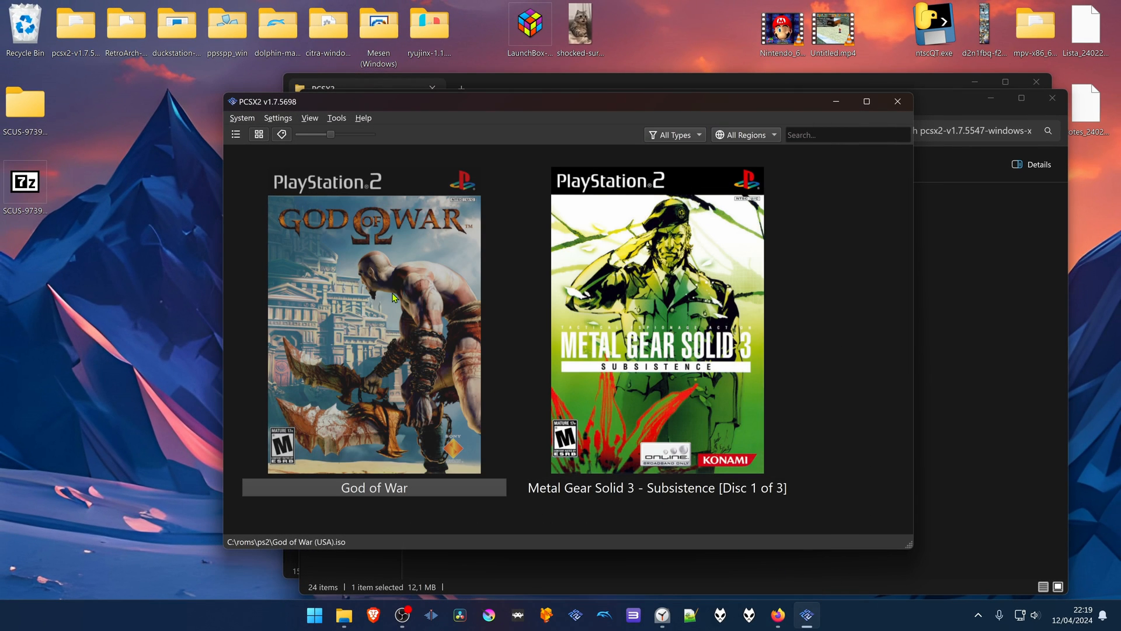
{"action": "double_click", "coordinate": [373, 329]}
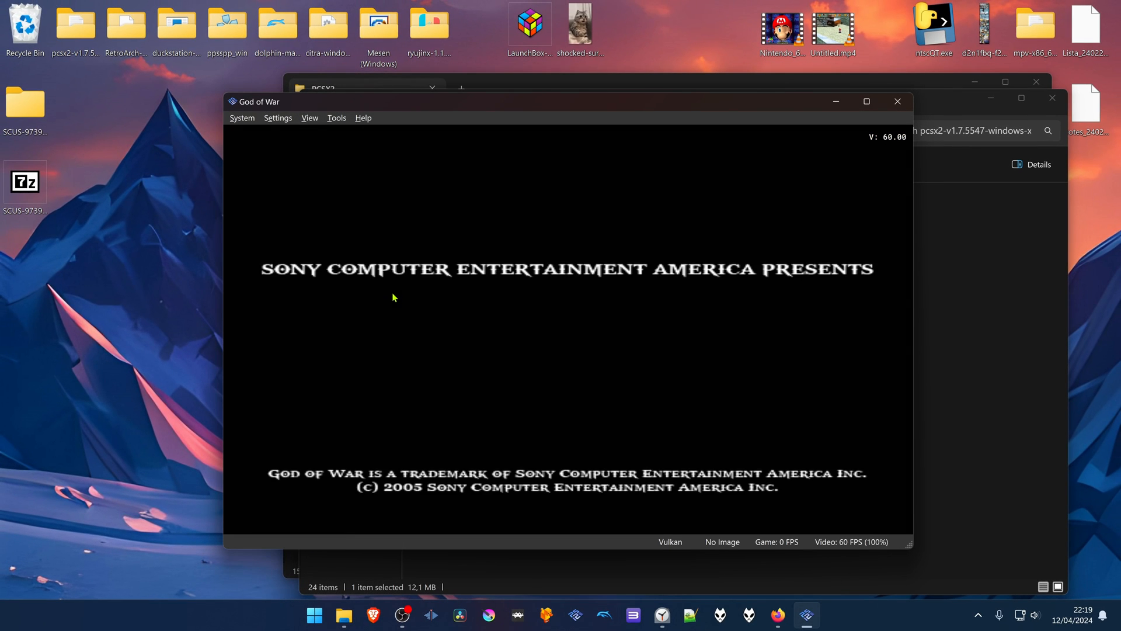